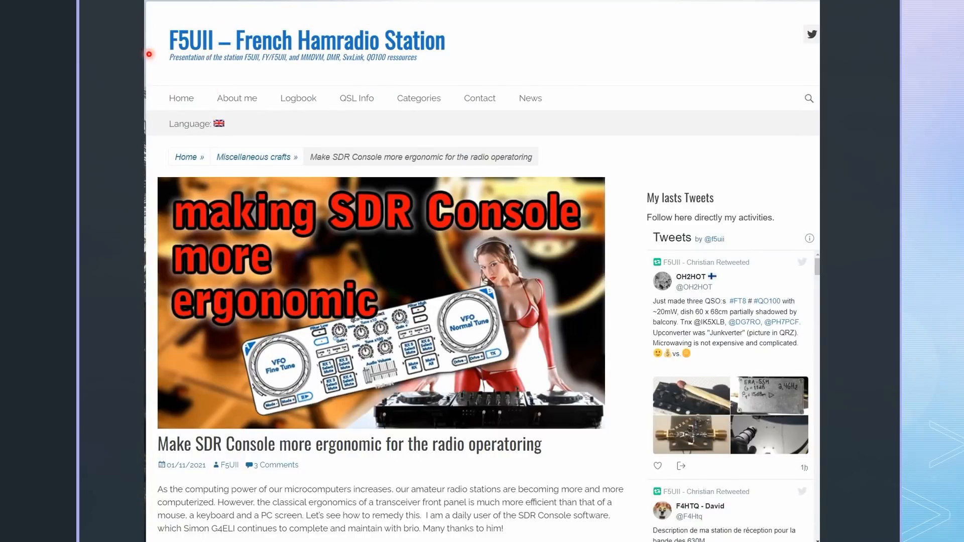
- Switch RealTerm to its Display settings, with port 13 at 57600 baud 8N1
{"action": "scroll", "scroll_direction": "down", "scroll_amount": 3}
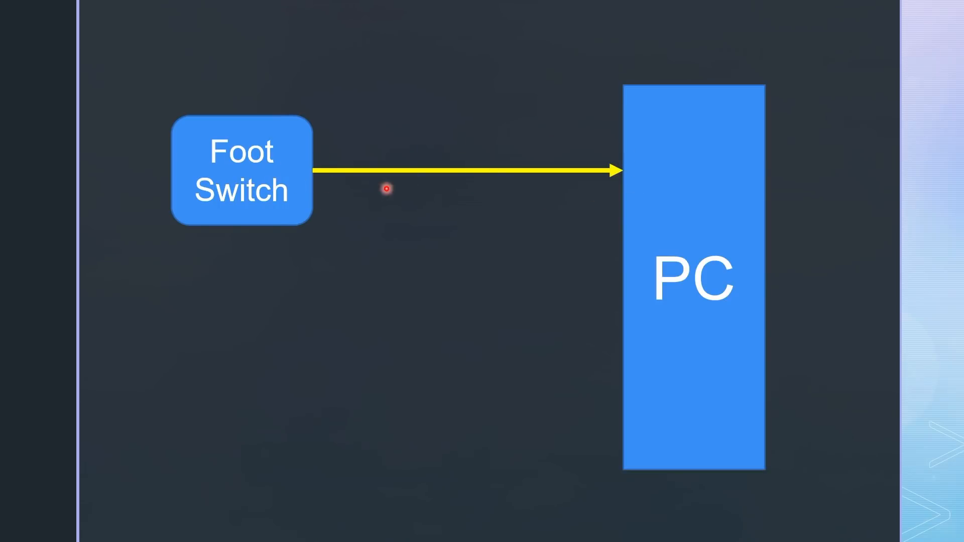
{"action": "mouse_move", "coordinate": [637, 155]}
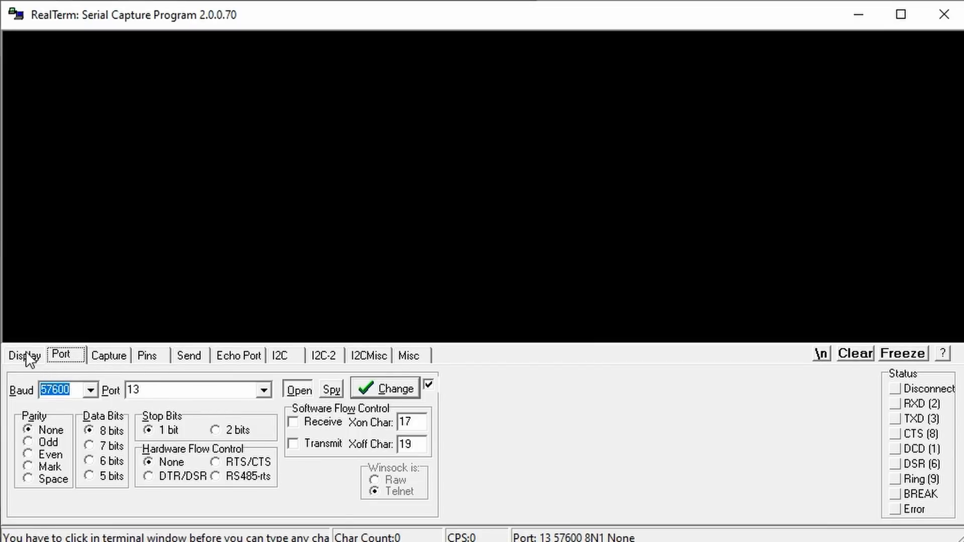
{"action": "left_click", "coordinate": [24, 355]}
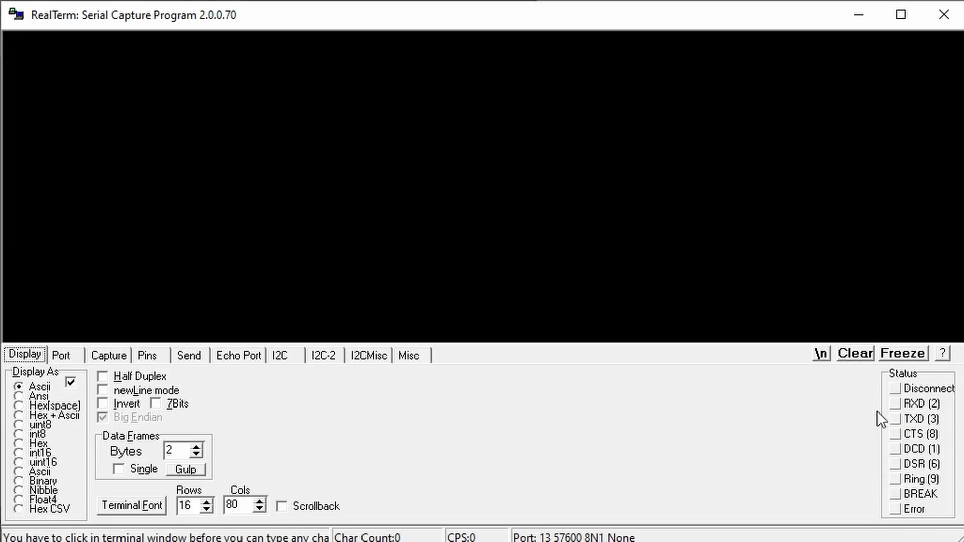
{"action": "mouse_move", "coordinate": [830, 452]}
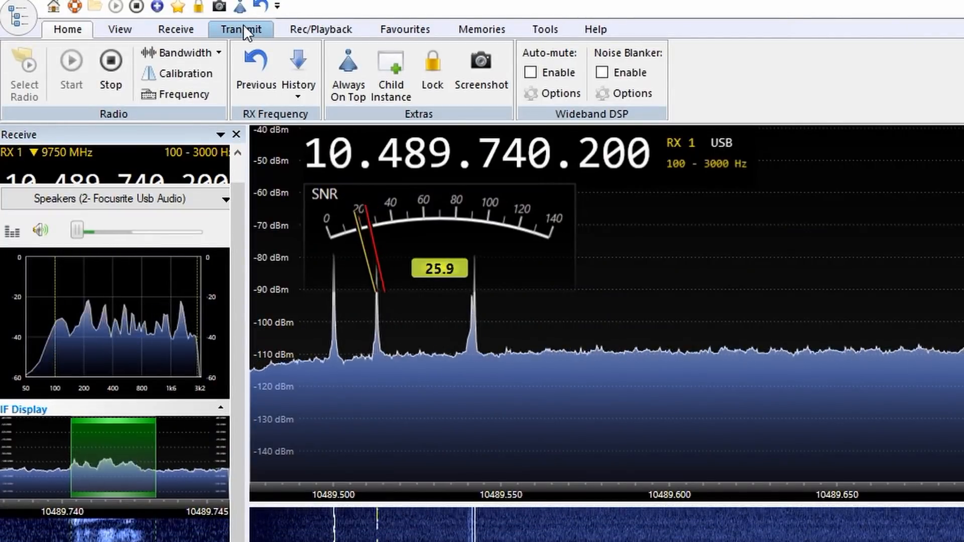
- Enable serial-port PTT on COM13, sensing the footswitch on the CTS pin
{"action": "left_click", "coordinate": [241, 29]}
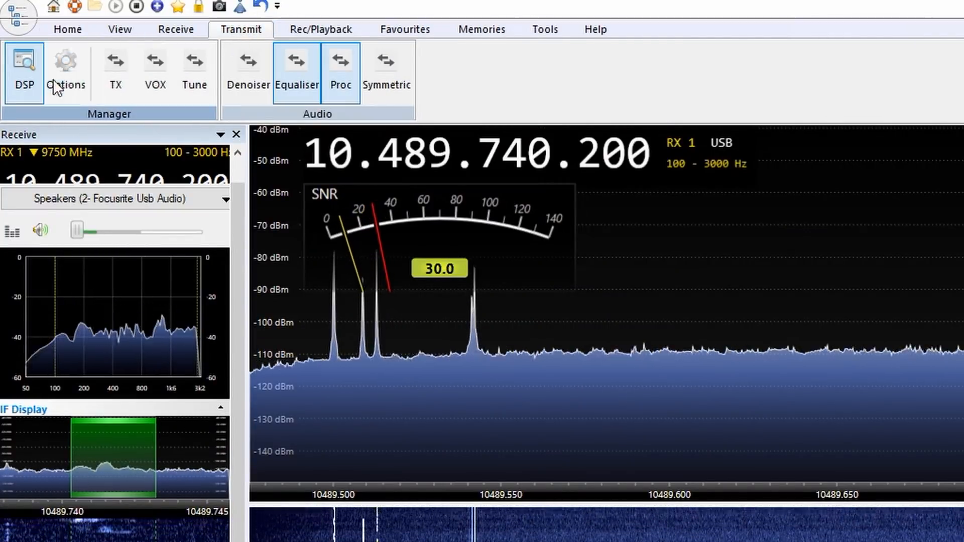
{"action": "left_click", "coordinate": [65, 70]}
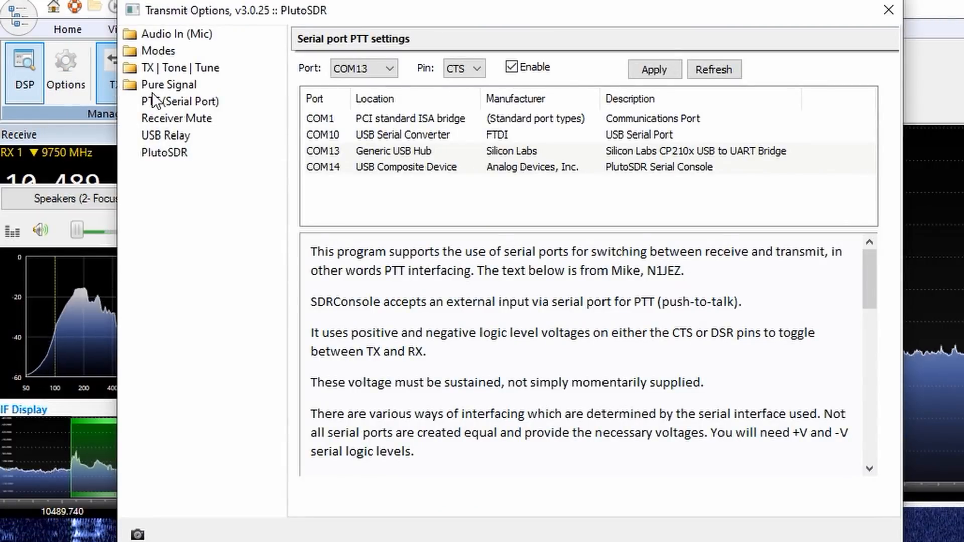
{"action": "left_click", "coordinate": [179, 101]}
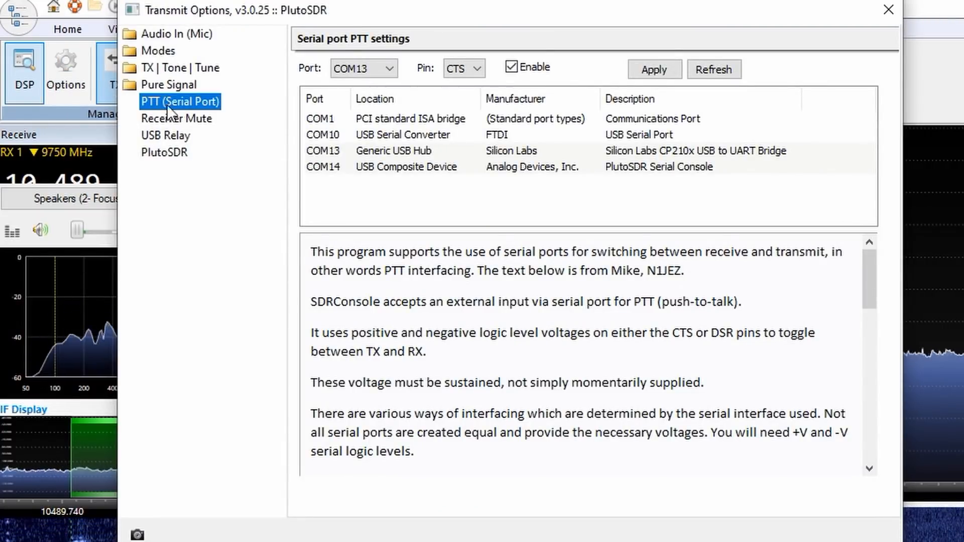
{"action": "left_click", "coordinate": [388, 68]}
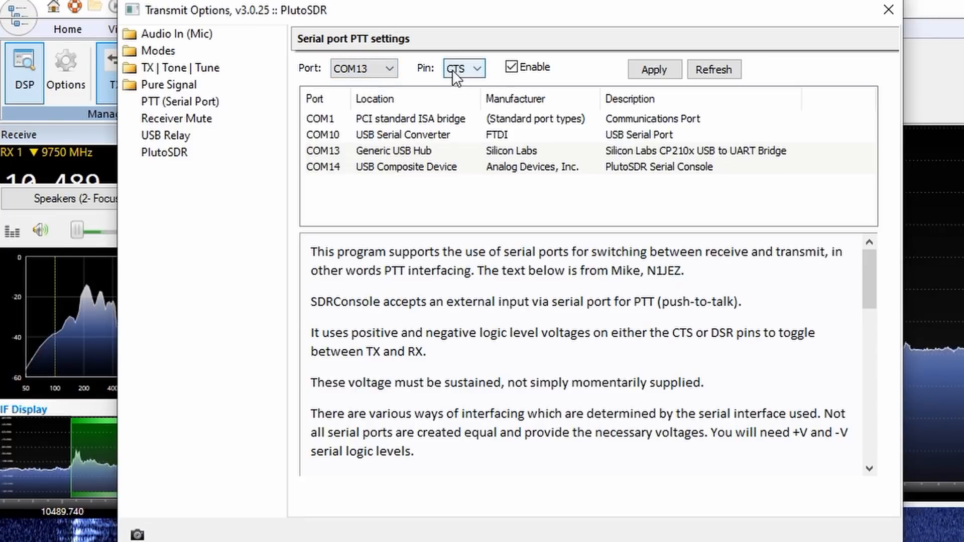
{"action": "left_click", "coordinate": [511, 66]}
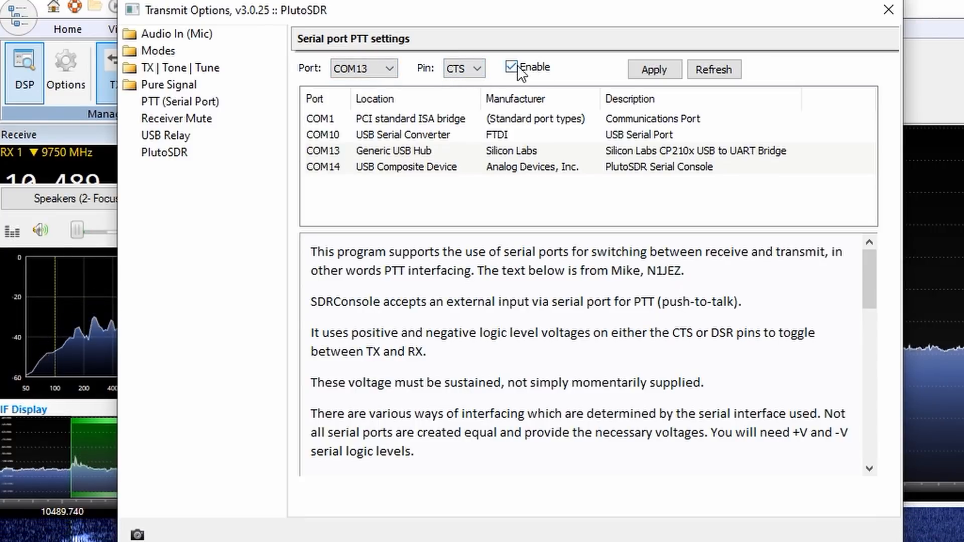
{"action": "left_click", "coordinate": [512, 66]}
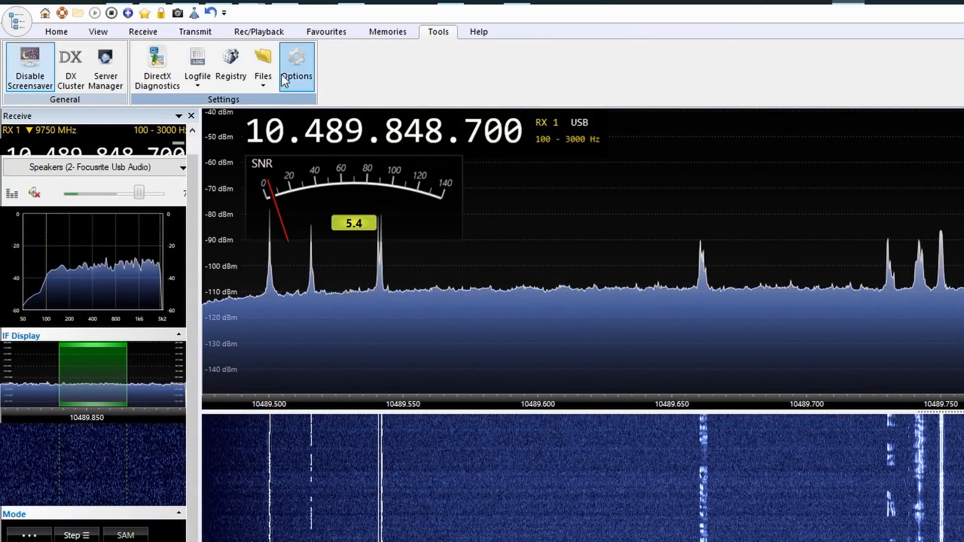
- Start loading MIDI controller definitions from a file via Options > Controllers > MIDI
{"action": "left_click", "coordinate": [296, 67]}
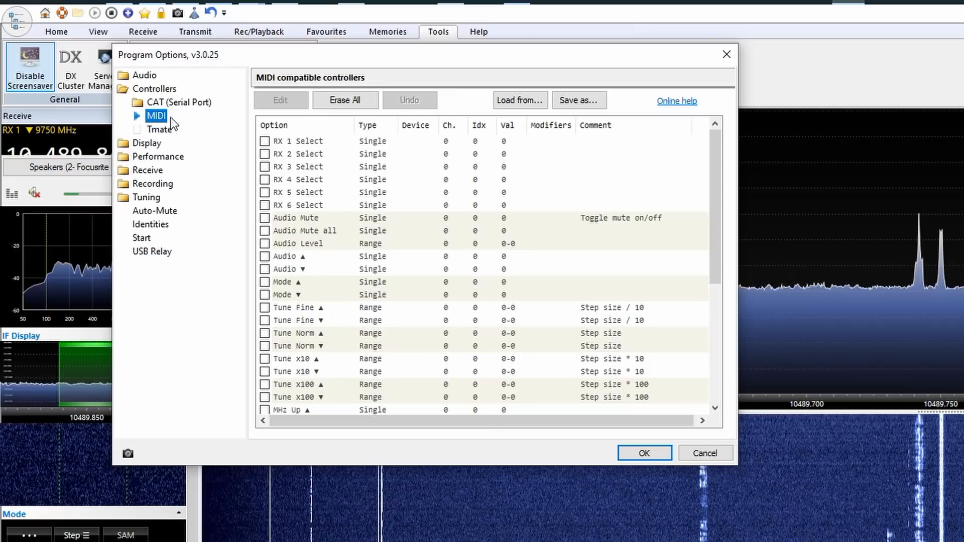
{"action": "mouse_move", "coordinate": [296, 331]}
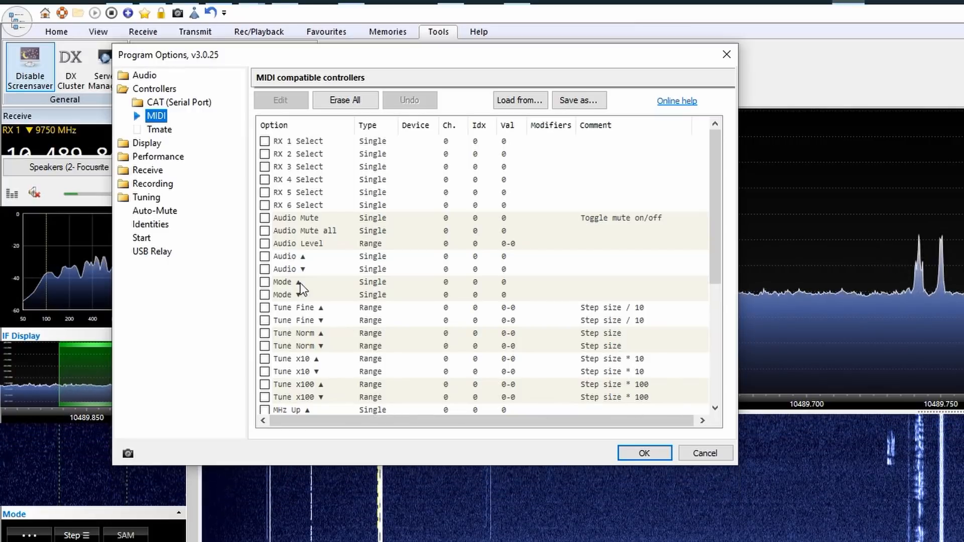
{"action": "left_click", "coordinate": [520, 101]}
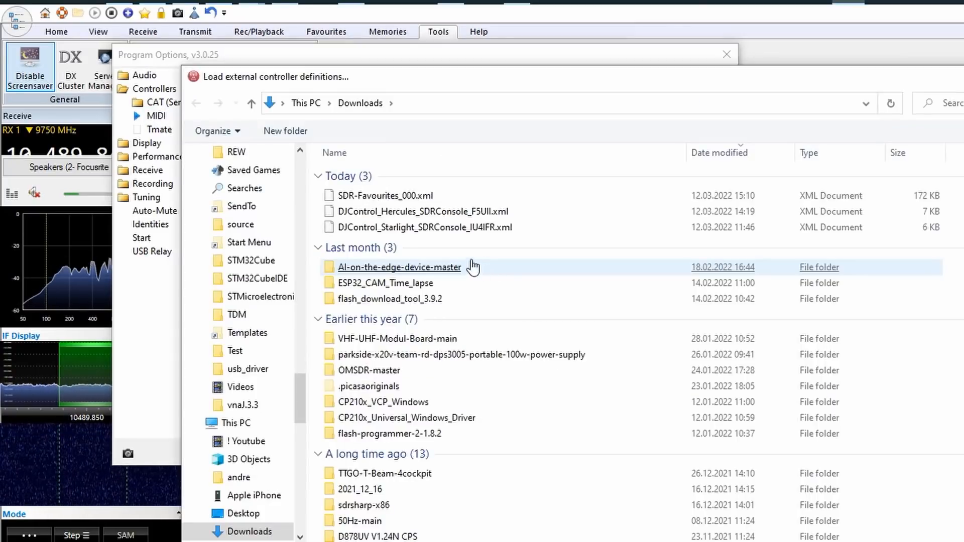
{"action": "mouse_move", "coordinate": [423, 226]}
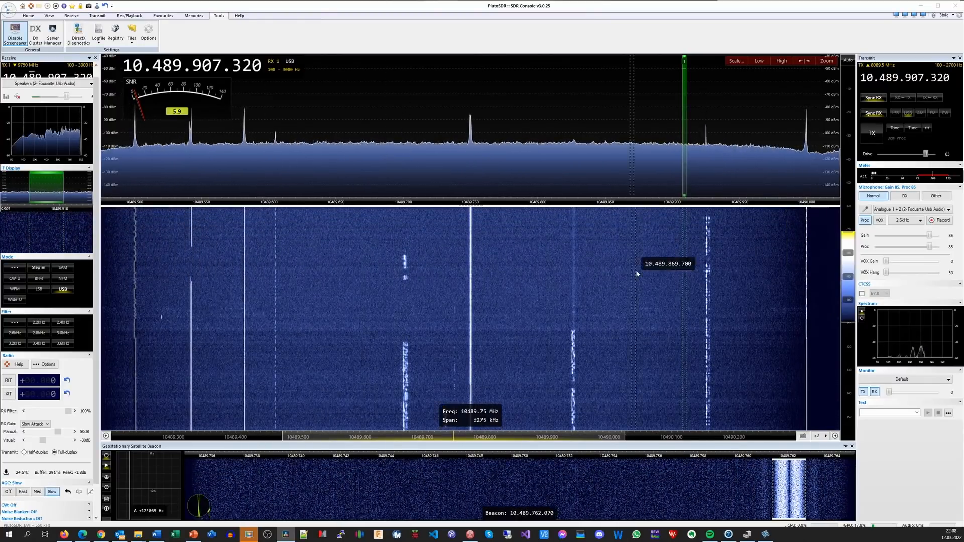
{"action": "mouse_move", "coordinate": [168, 312]}
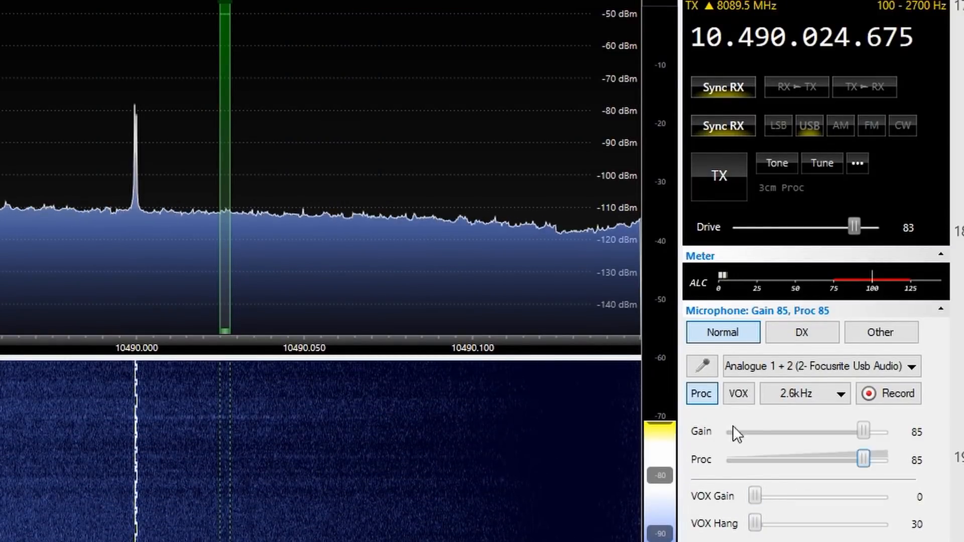
- Lower the Drive slider to 67, microphone Gain to 49, and Proc to 70
{"action": "left_click_drag", "start_coordinate": [854, 227], "coordinate": [830, 227]}
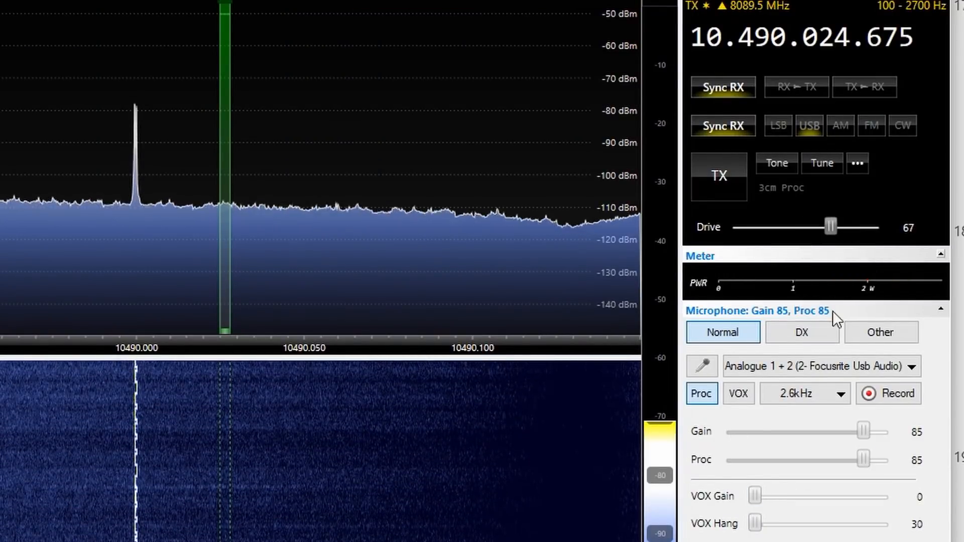
{"action": "left_click_drag", "start_coordinate": [863, 431], "coordinate": [806, 431]}
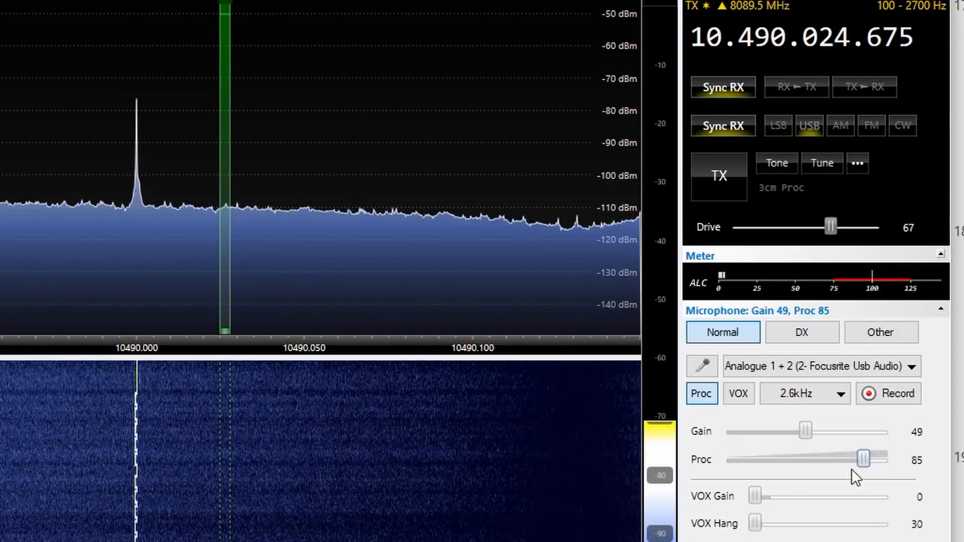
{"action": "left_click_drag", "start_coordinate": [861, 458], "coordinate": [836, 458]}
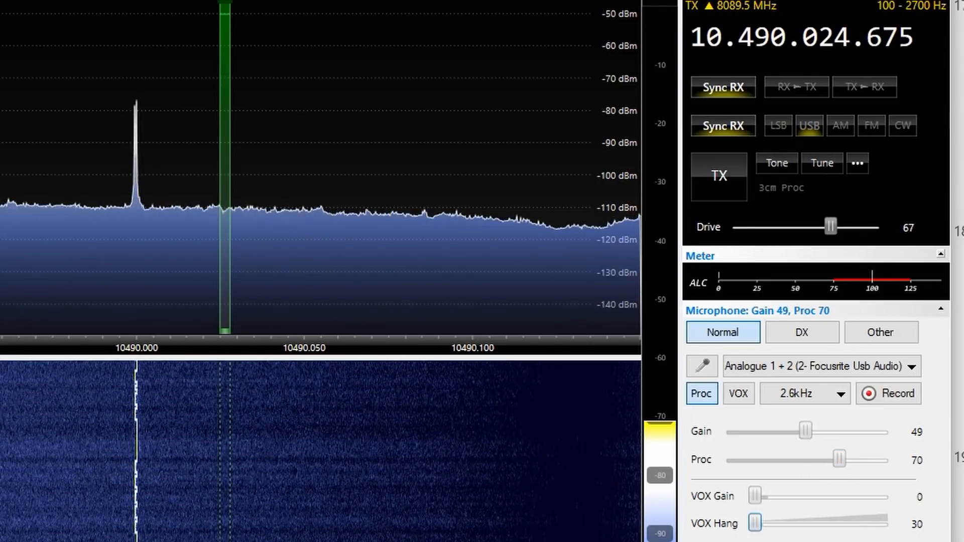